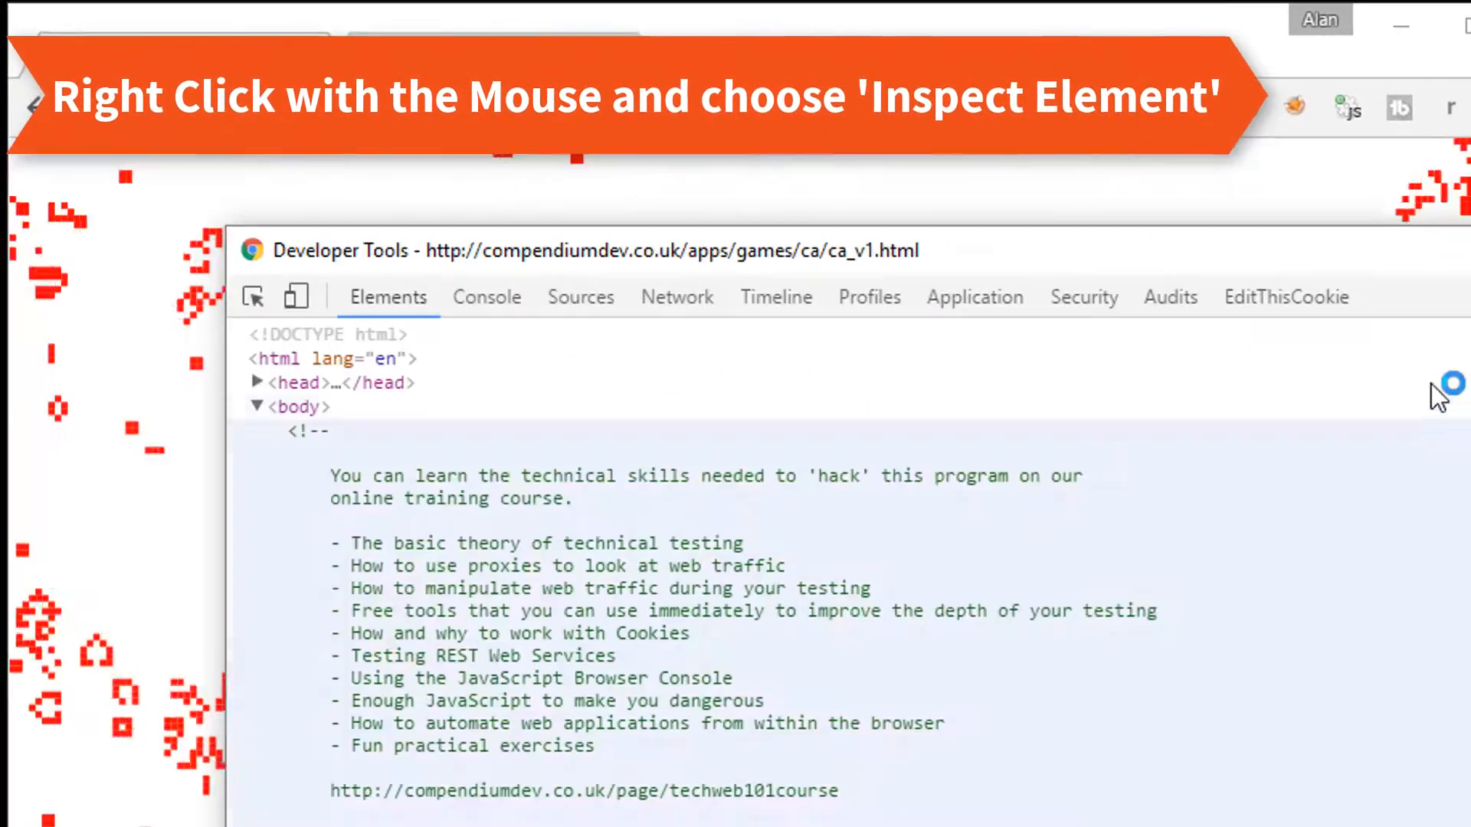
Scroll down through the ca_v1.html script to survey its code
{"action": "scroll", "scroll_direction": "down", "scroll_amount": 3}
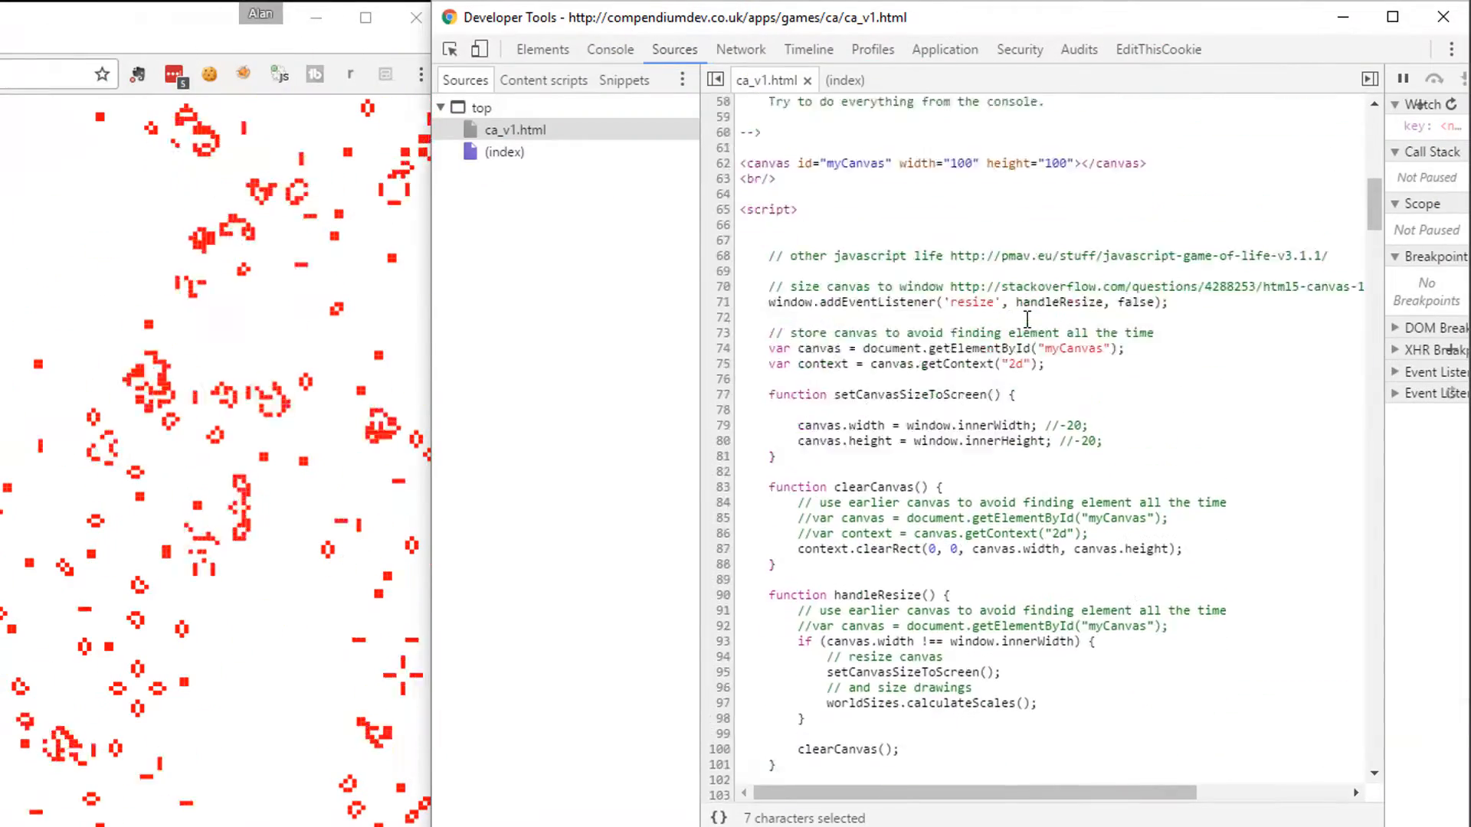
{"action": "scroll", "scroll_direction": "down", "scroll_amount": 3}
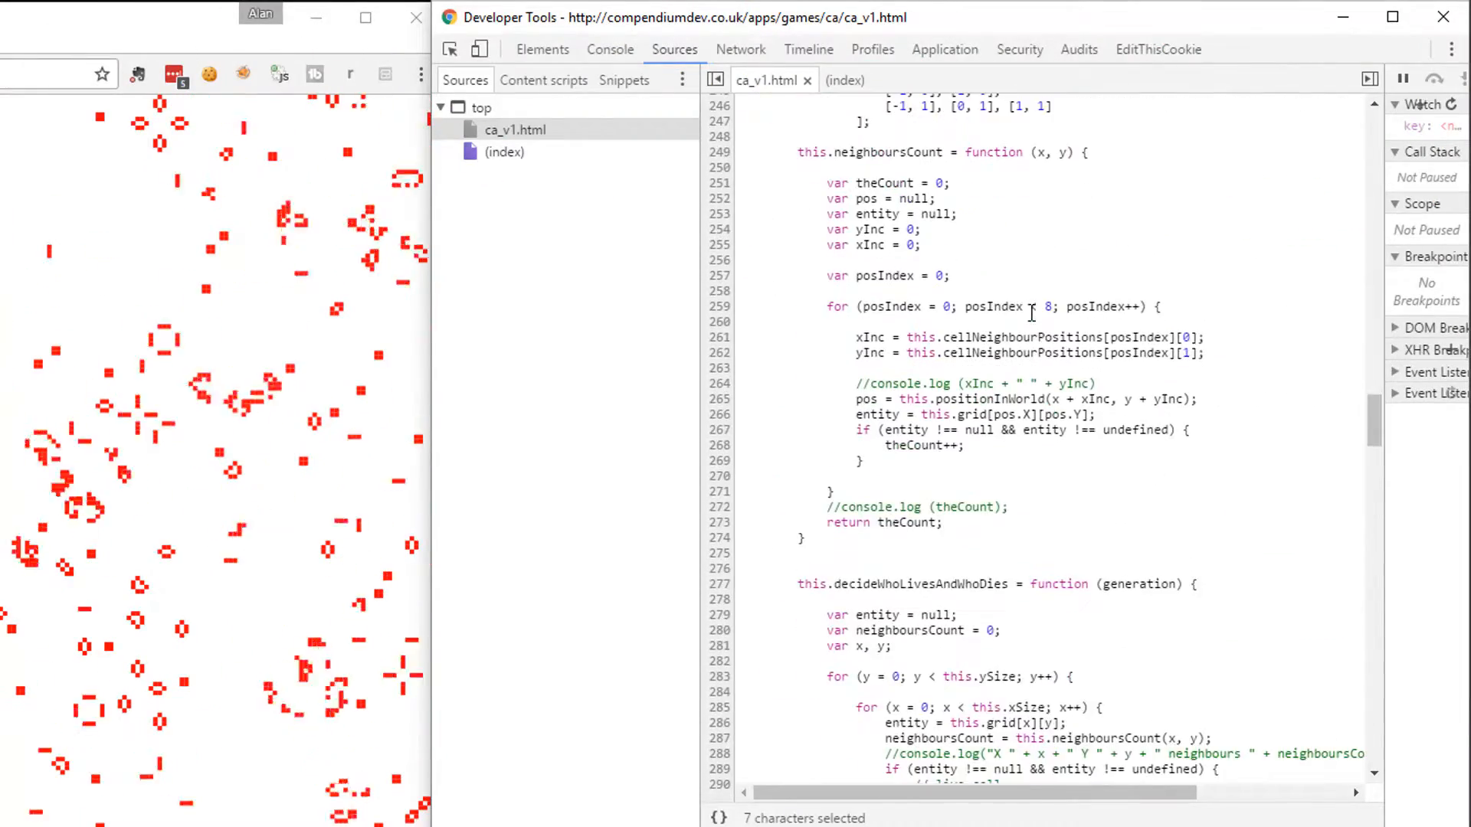
{"action": "scroll", "scroll_direction": "down", "scroll_amount": 3}
{"action": "type", "text": "#"}
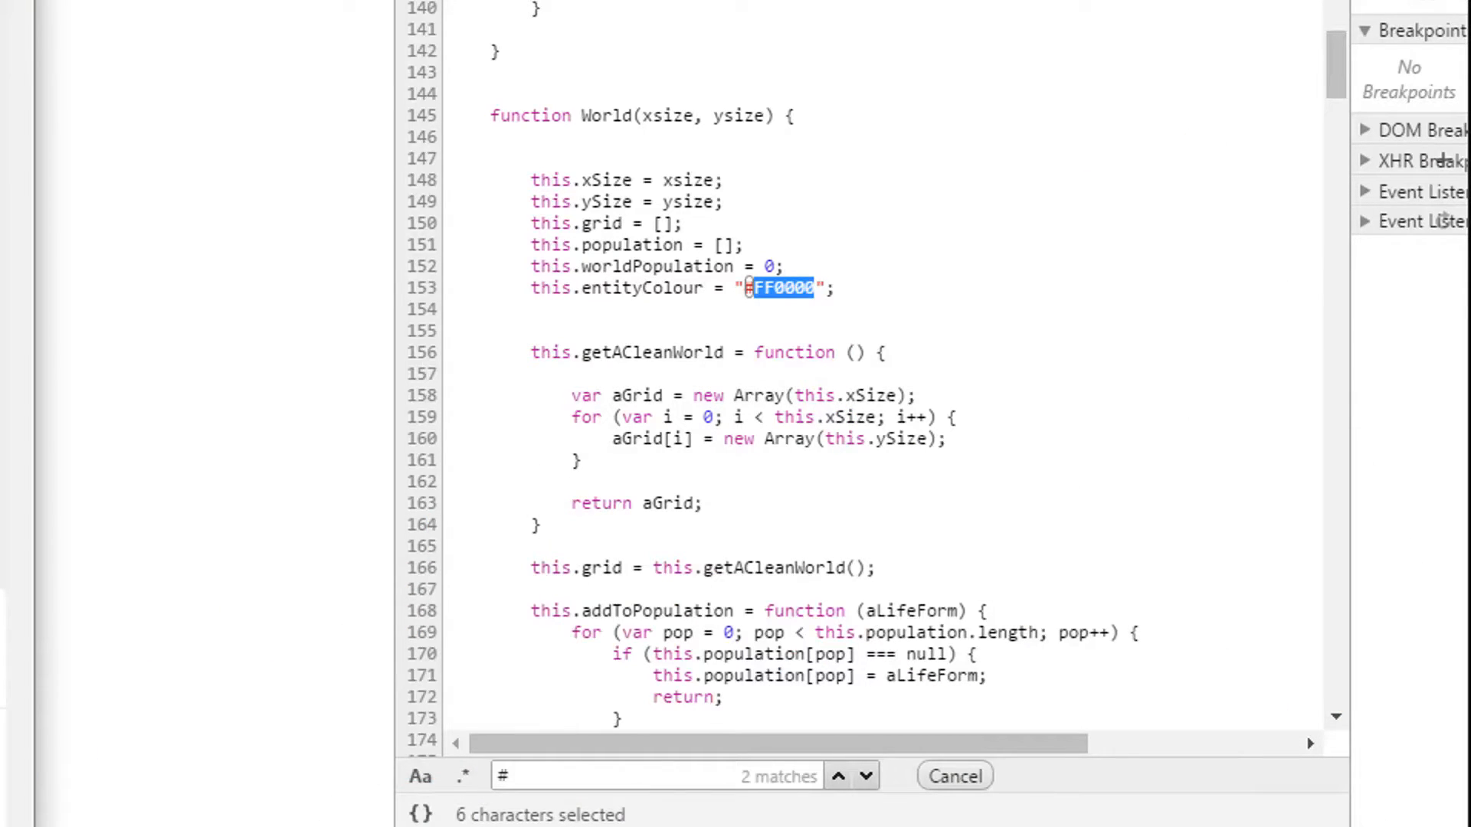
Set a breakpoint on line 153 where entityColour is assigned #FF0000
{"action": "left_click", "coordinate": [391, 54]}
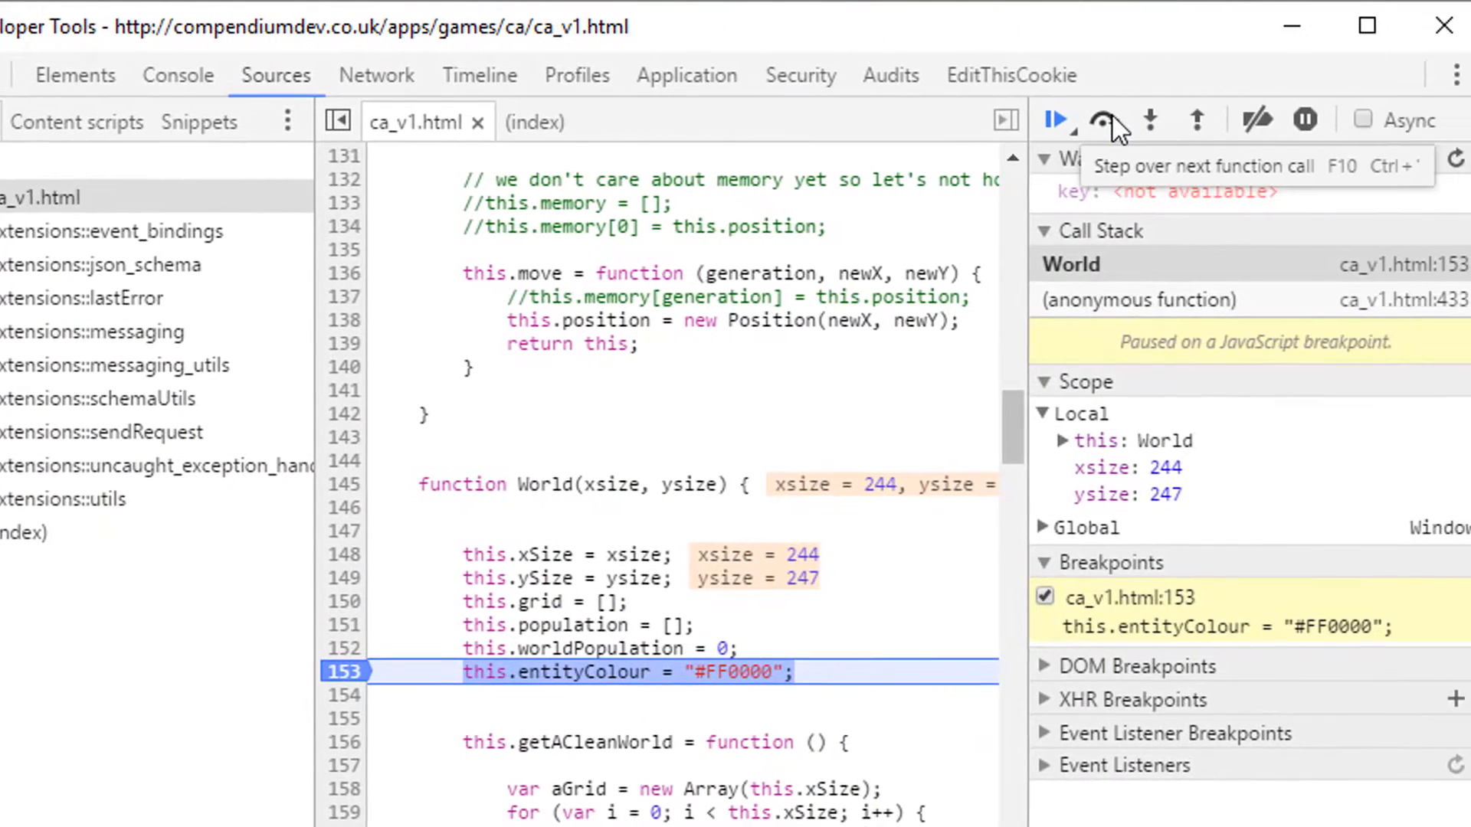
Step over the entityColour assignment so execution moves on to line 156
{"action": "left_click", "coordinate": [1106, 120]}
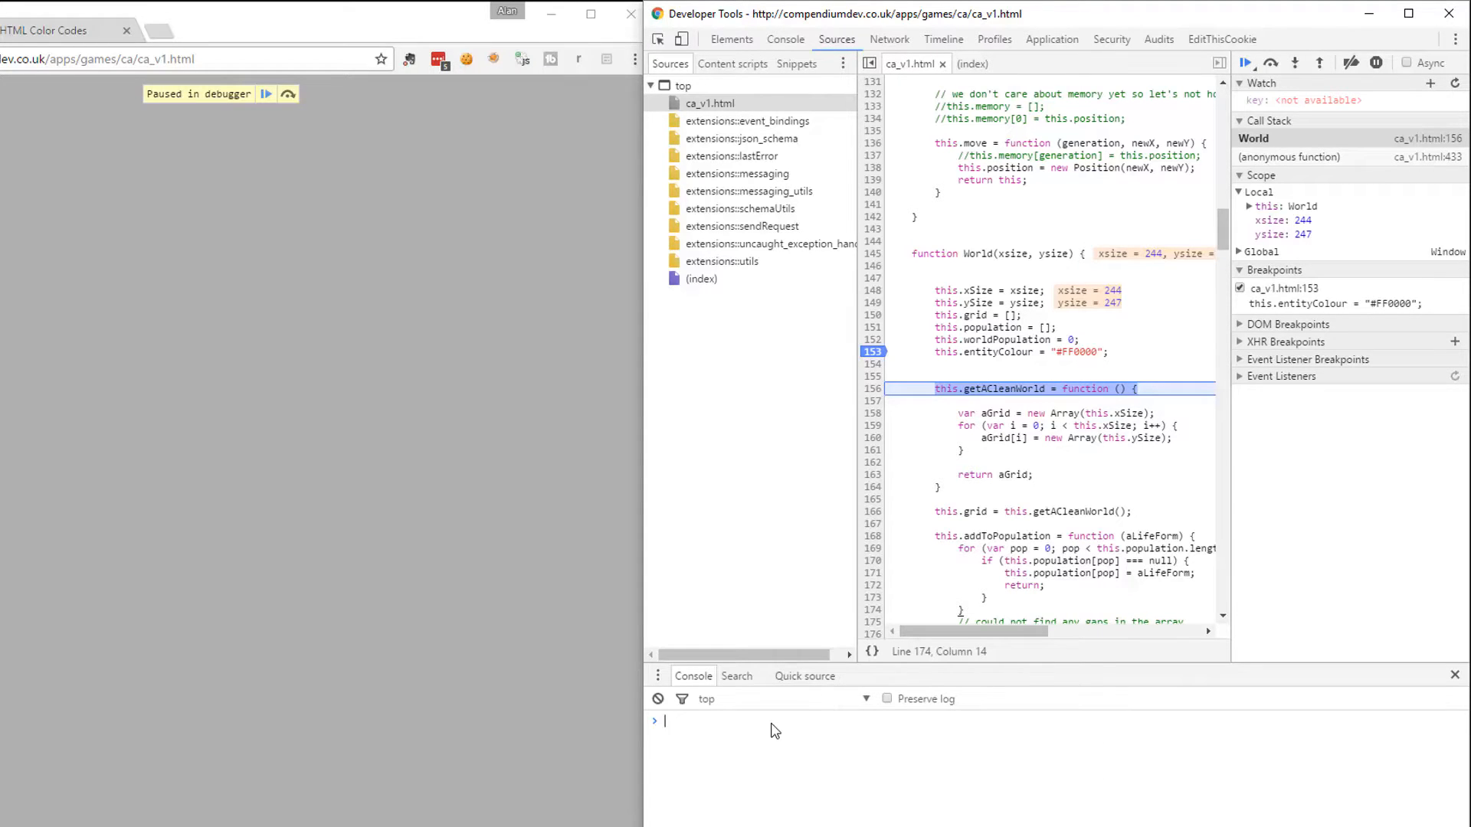
Start the this.entityColour assignment at the console prompt
{"action": "type", "text": "this.entityColour=\""}
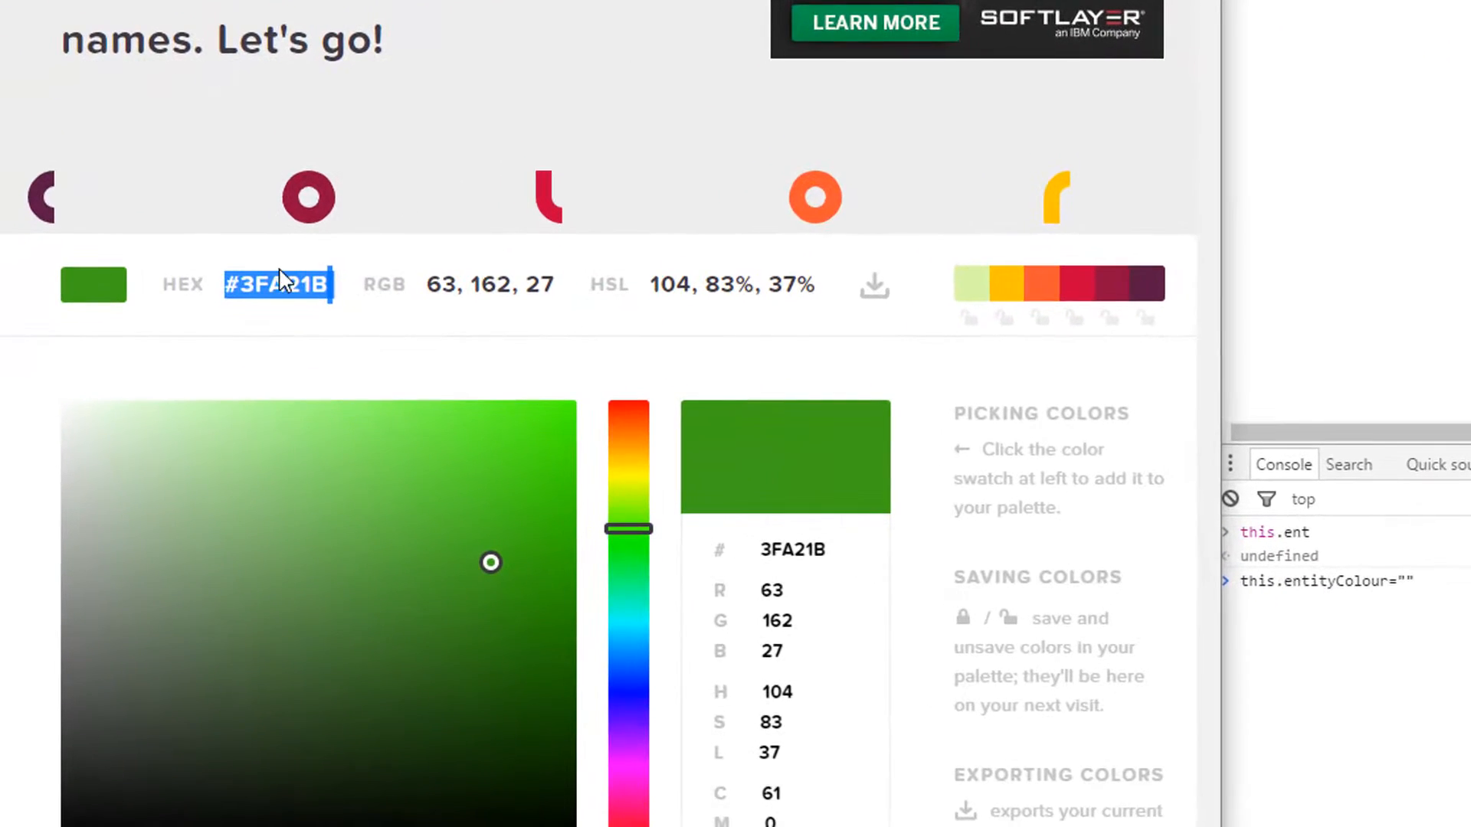
Select the green hex code 3FA21B in the colour picker for copying
{"action": "left_click", "coordinate": [281, 285]}
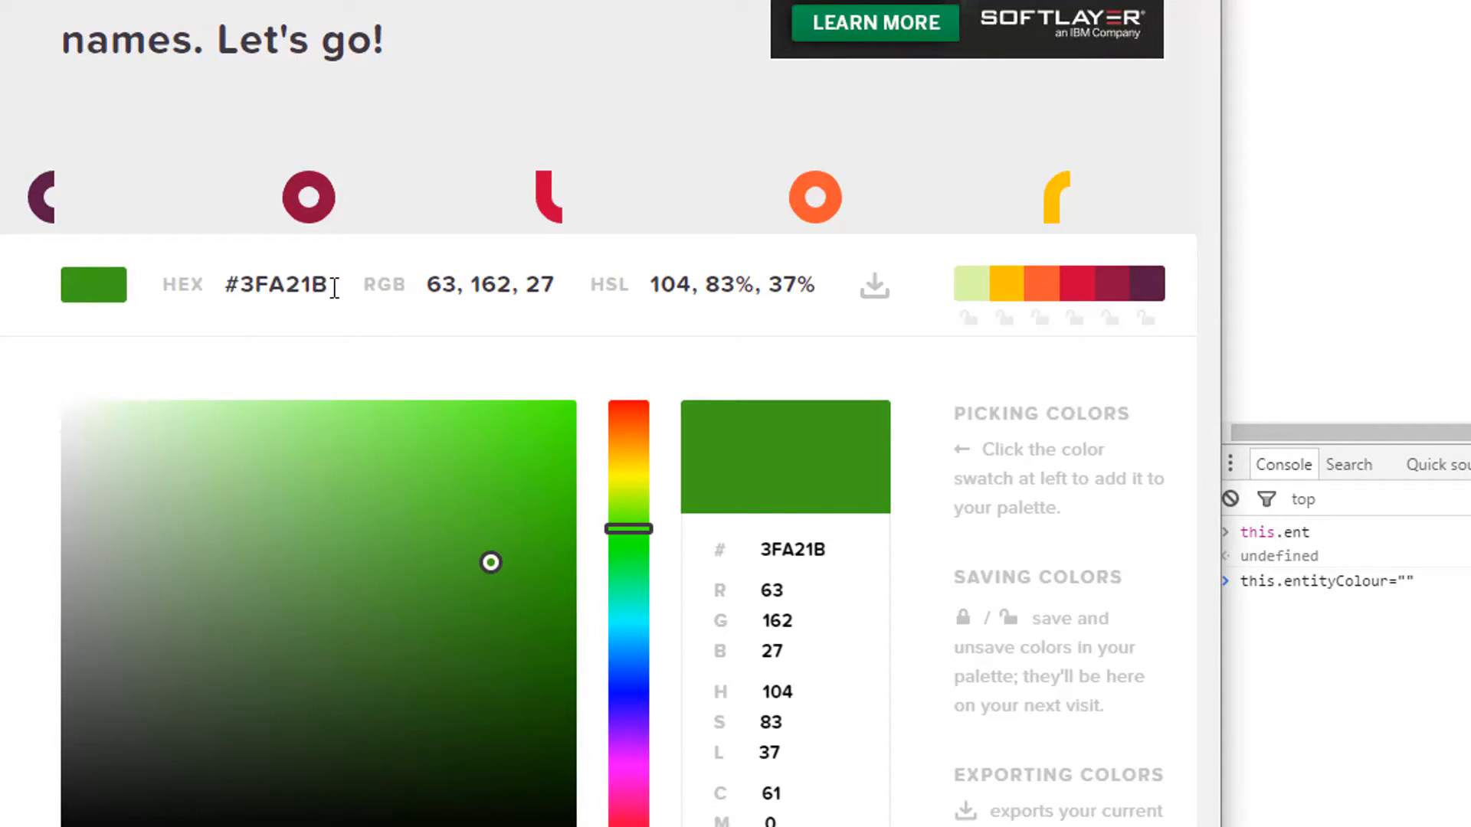
{"action": "triple_click", "coordinate": [282, 285]}
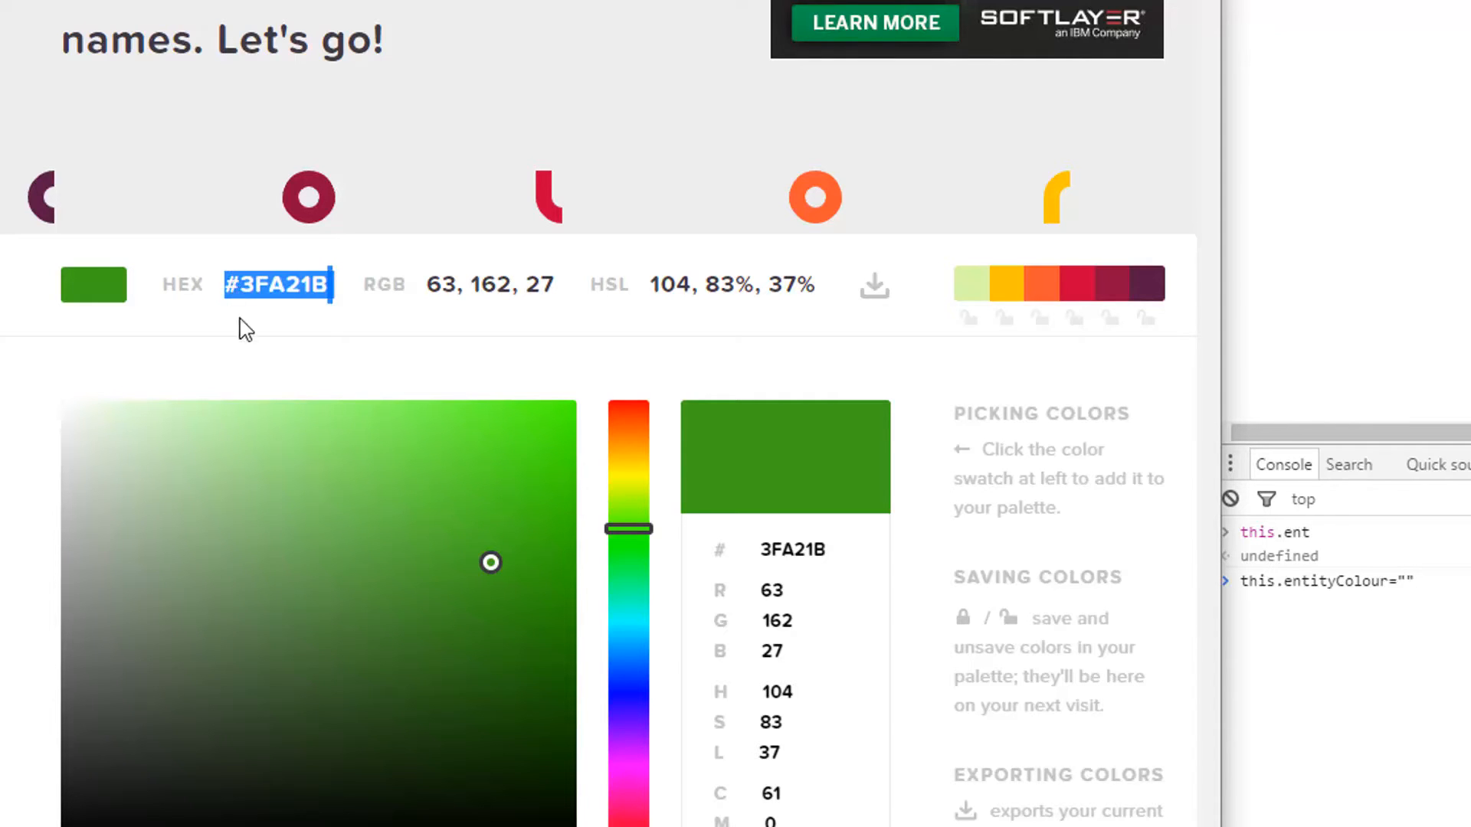
{"action": "left_click_drag", "start_coordinate": [628, 529], "coordinate": [628, 663]}
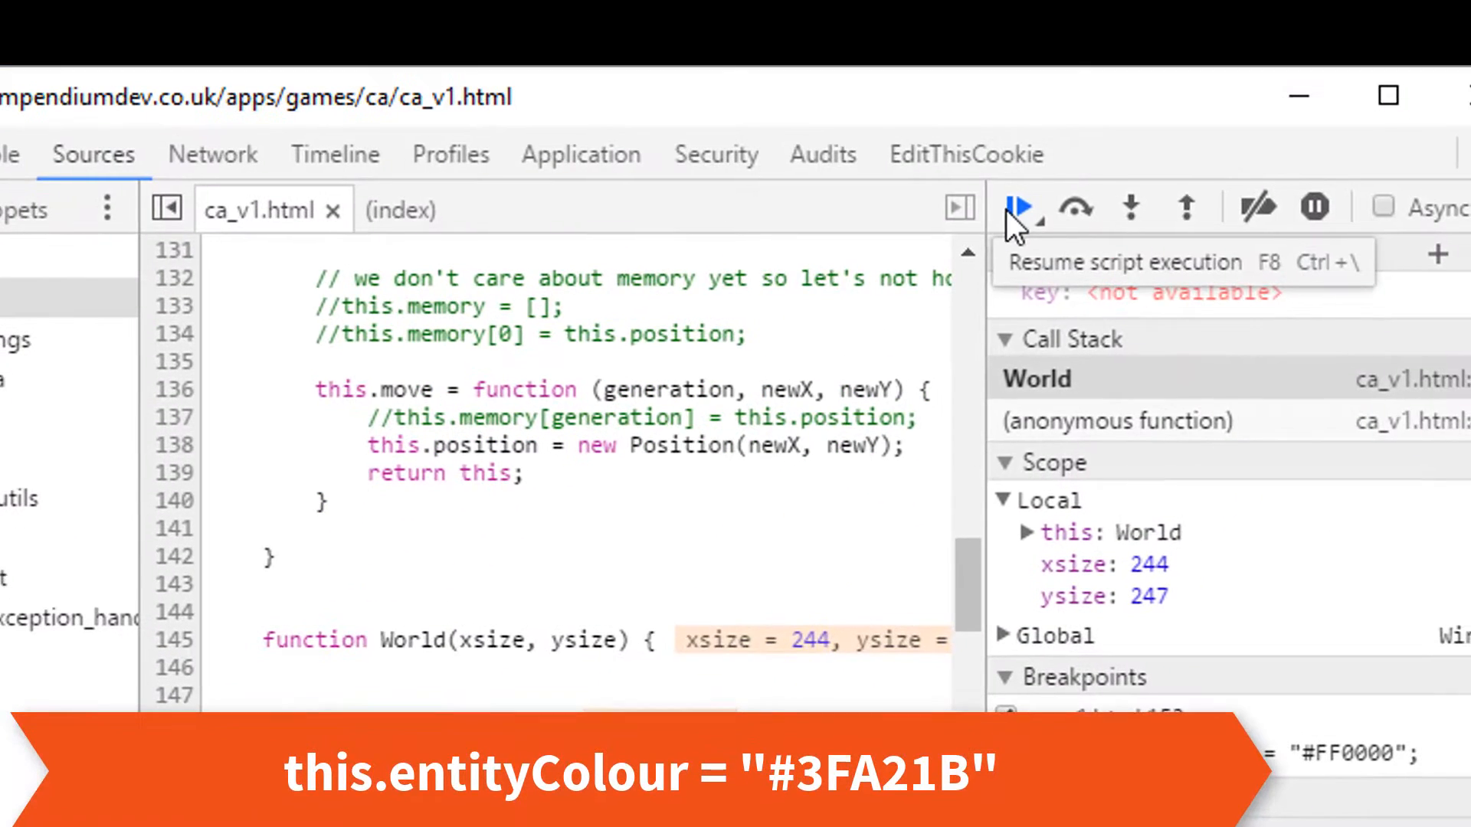
Resume script execution so the game runs with green #3FA21B cells
{"action": "left_click", "coordinate": [1020, 207]}
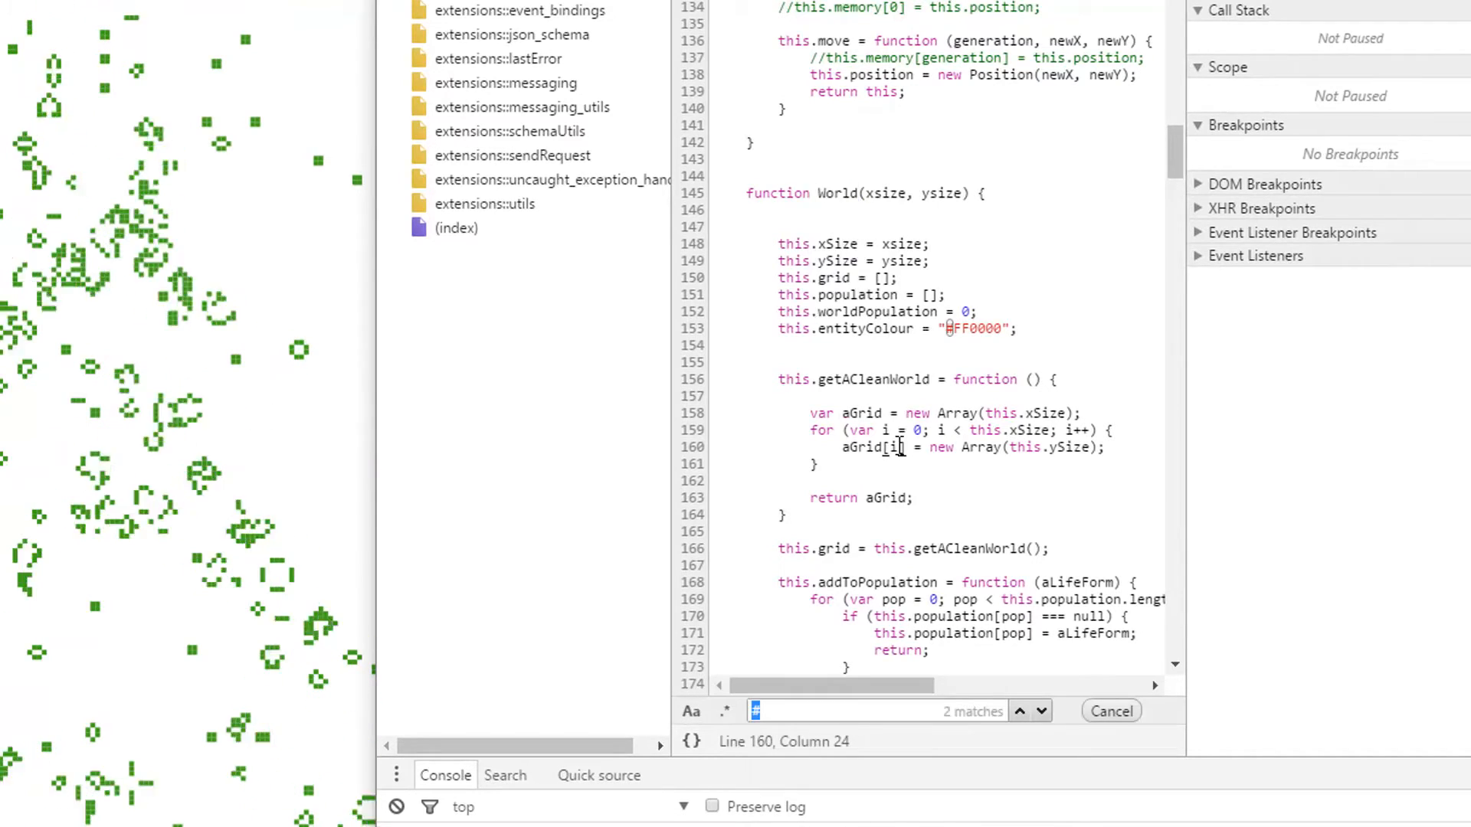
Locate 'new Wor' in the source, then set world.entityColour to #1B57A2 and finally #FFFFA2
{"action": "type", "text": "new Wor"}
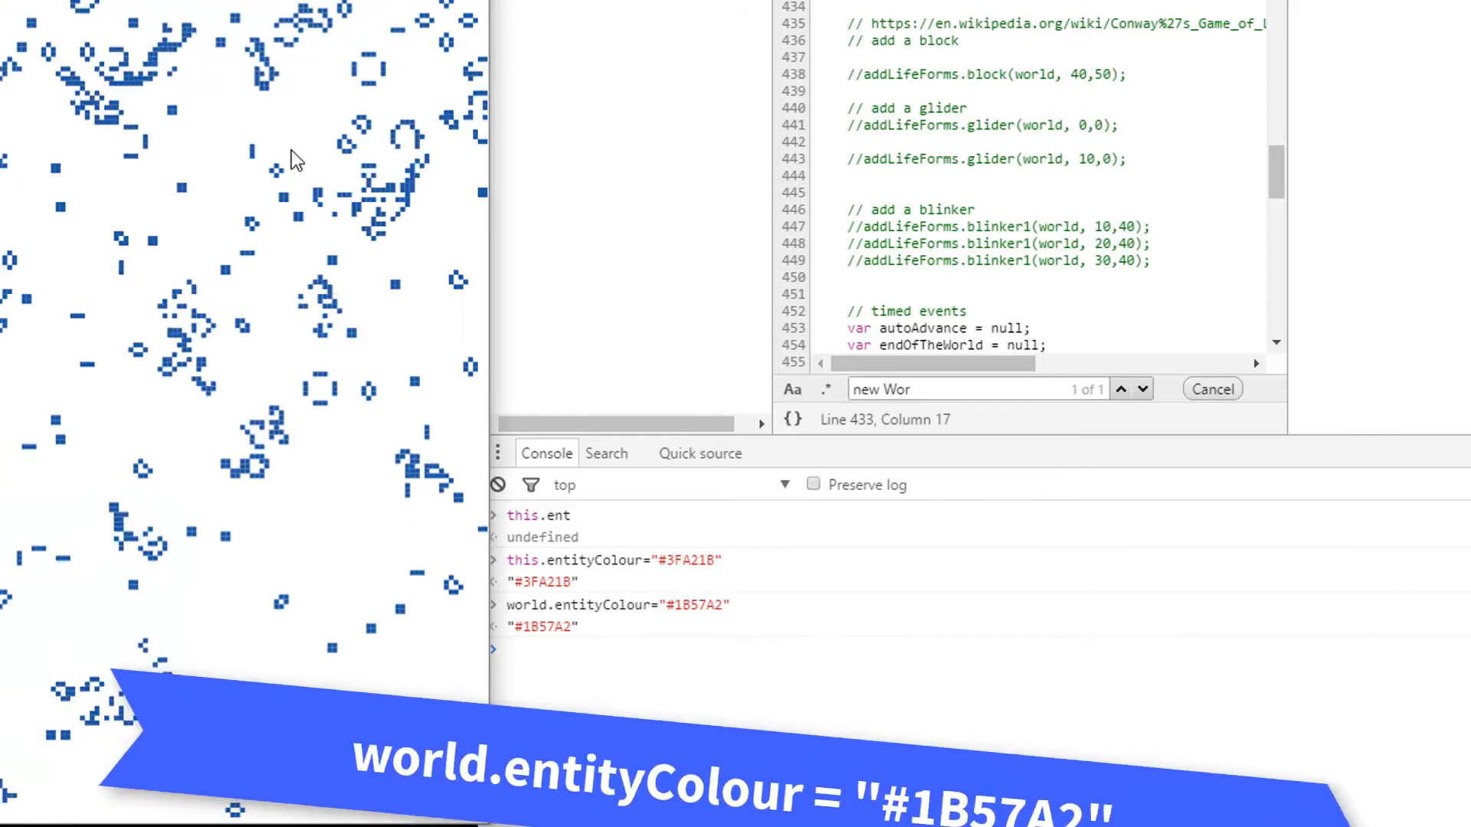
{"action": "type", "text": "world.entityColour=\"#1B57A2\""}
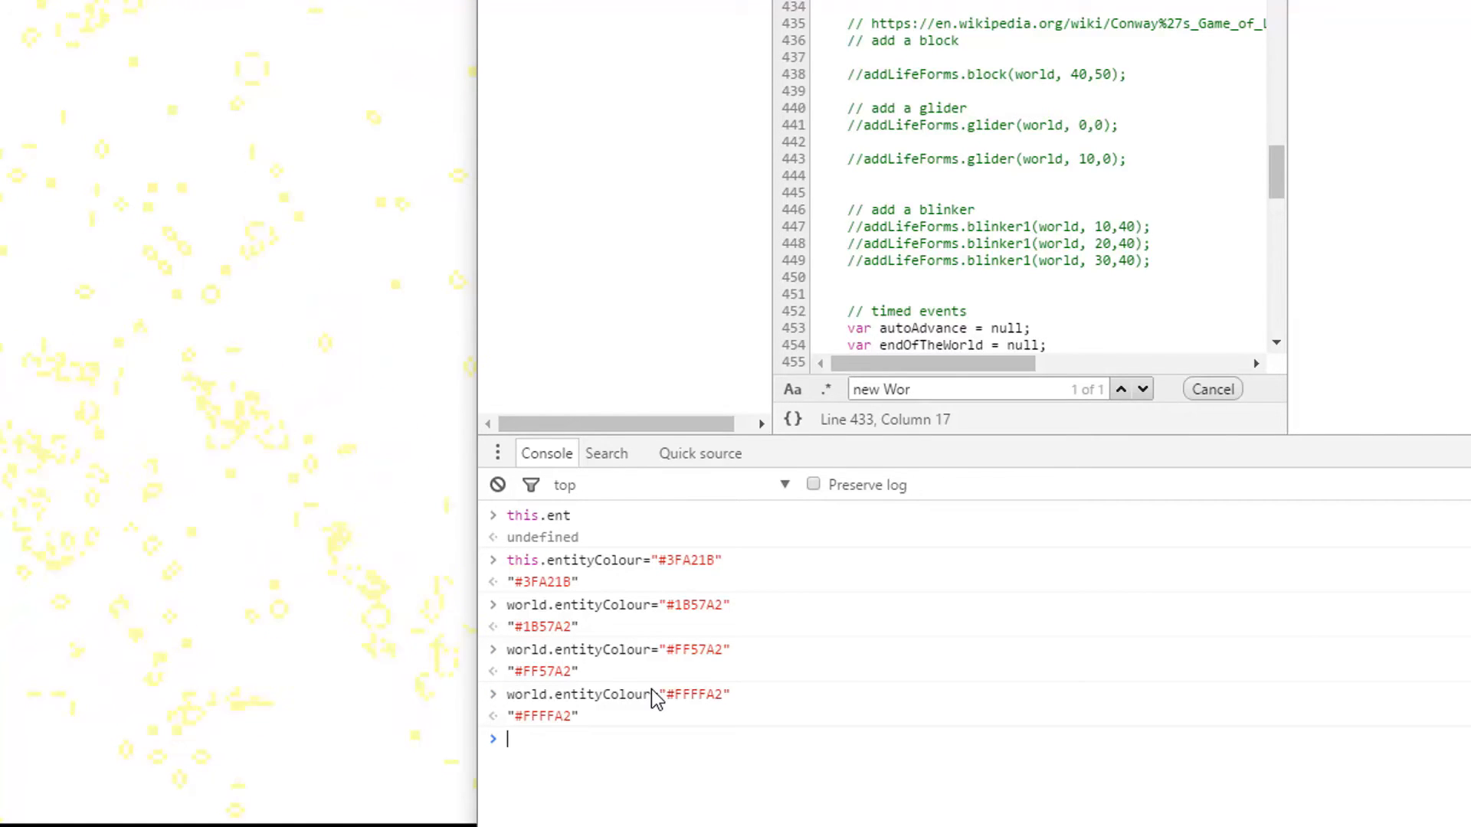
{"action": "type", "text": "world.entityColour=\"#FFFFA2\""}
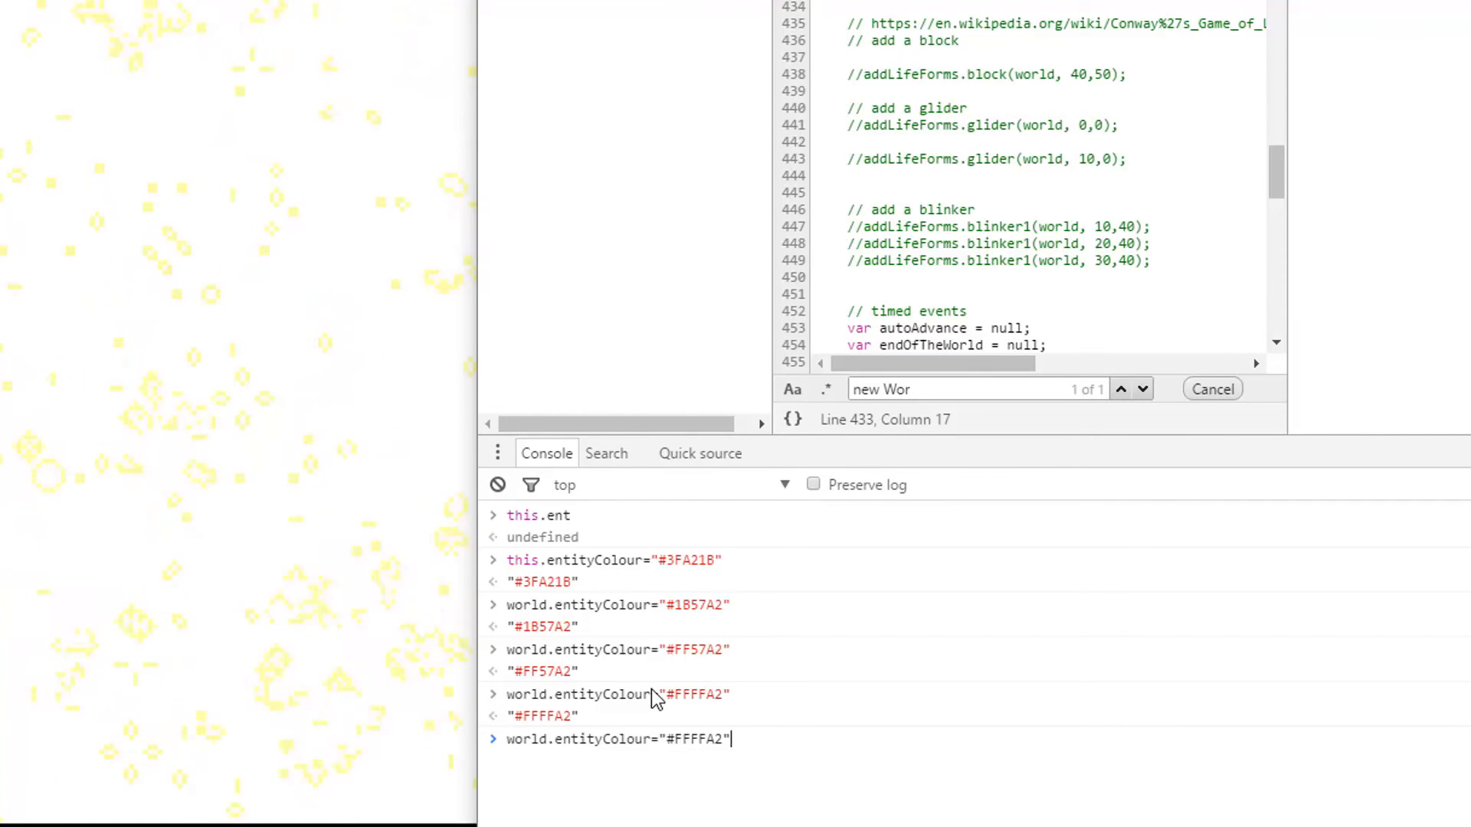